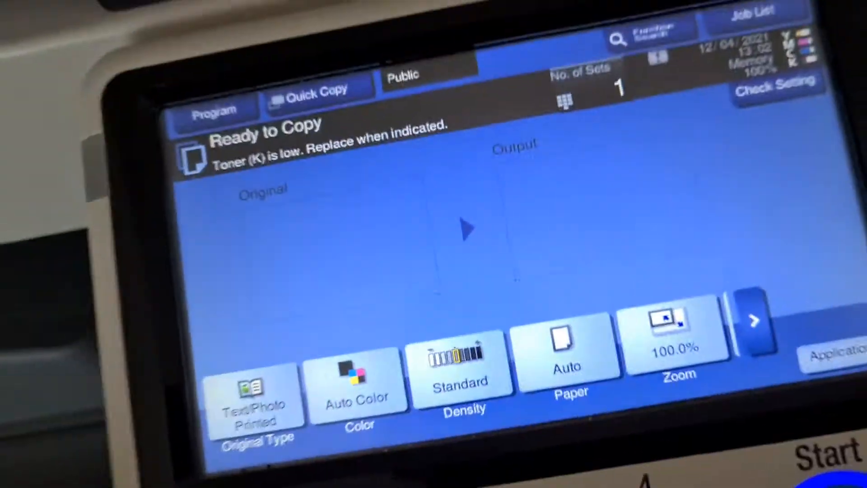
# Switch copies to Full Color and check the available paper trays
pyautogui.click(358, 387)
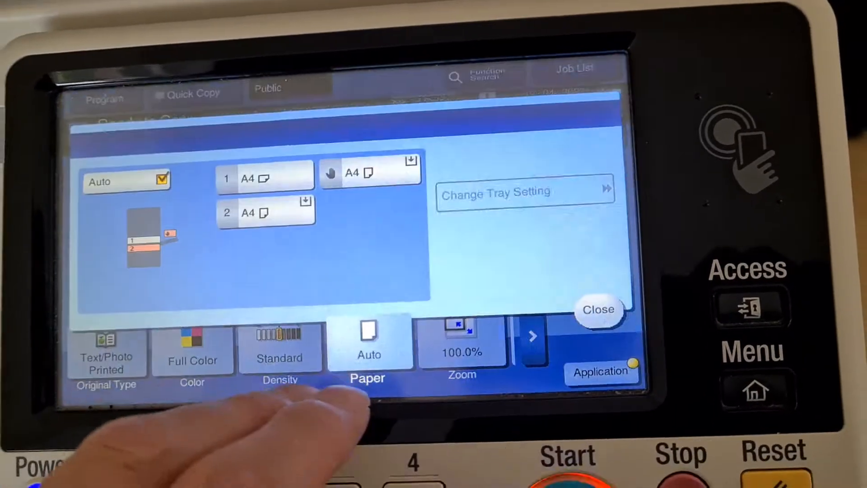
pyautogui.click(598, 310)
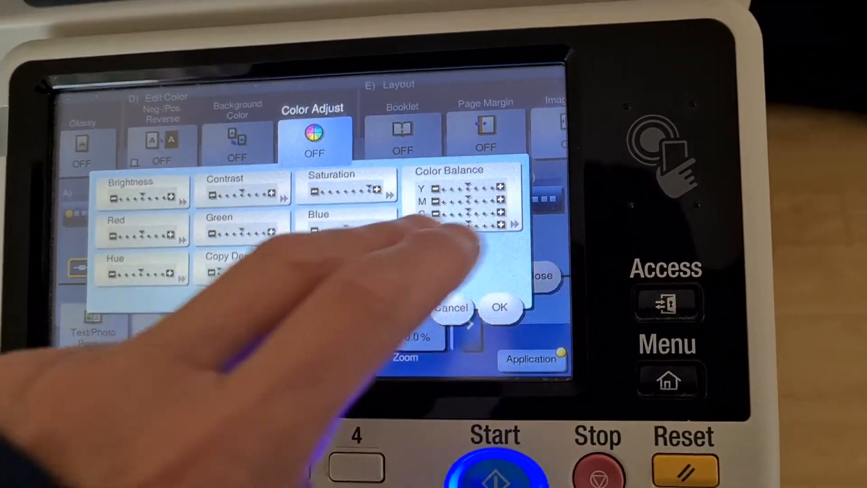
# Open Color Balance adjustment and select the cyan and magenta colour options
pyautogui.click(465, 199)
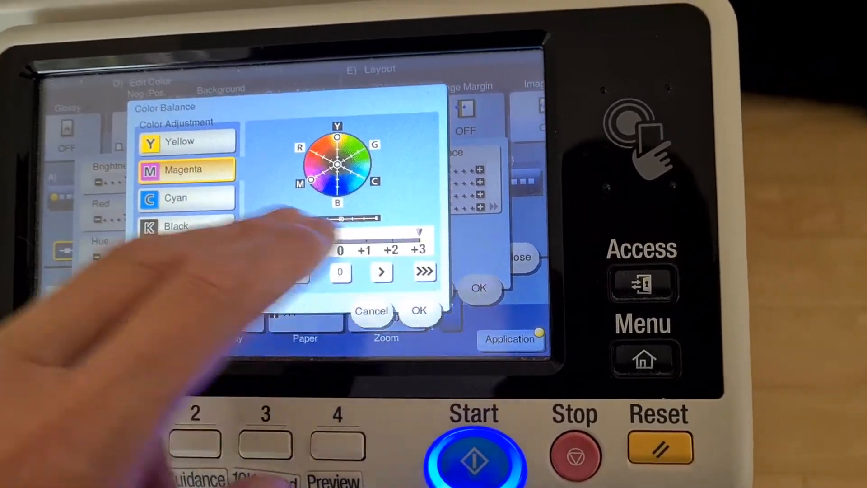
pyautogui.click(186, 198)
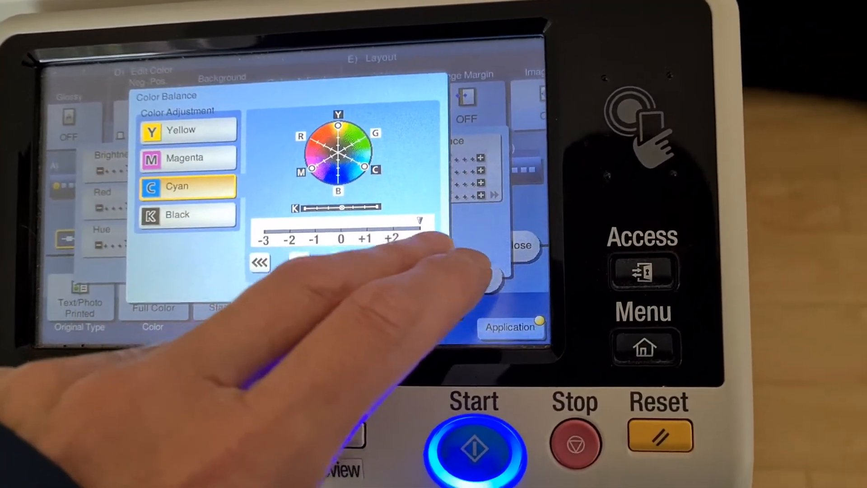
pyautogui.click(180, 220)
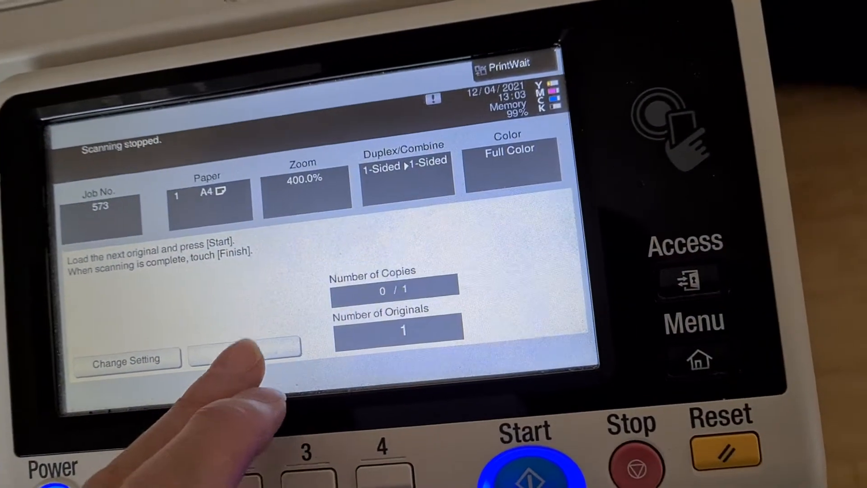
# Touch Finish to end the 400% scan and print the copy
pyautogui.click(243, 348)
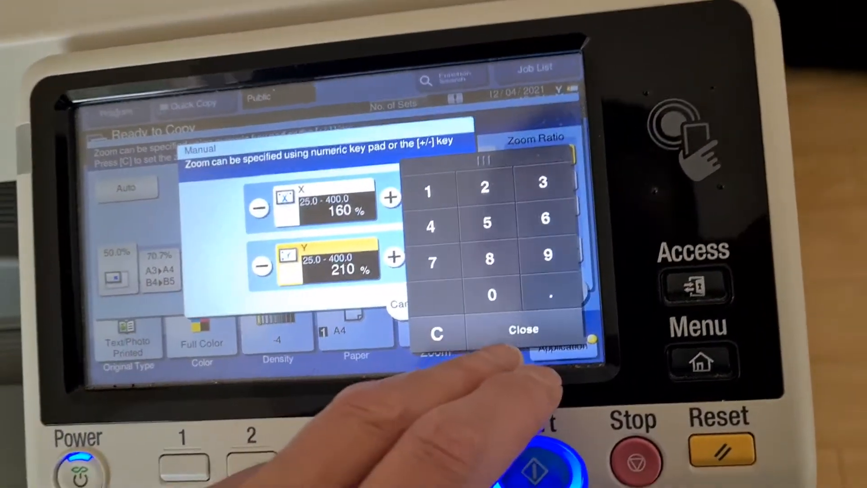
# Close the keypad after entering 160% X and 210% Y manual zoom
pyautogui.click(522, 328)
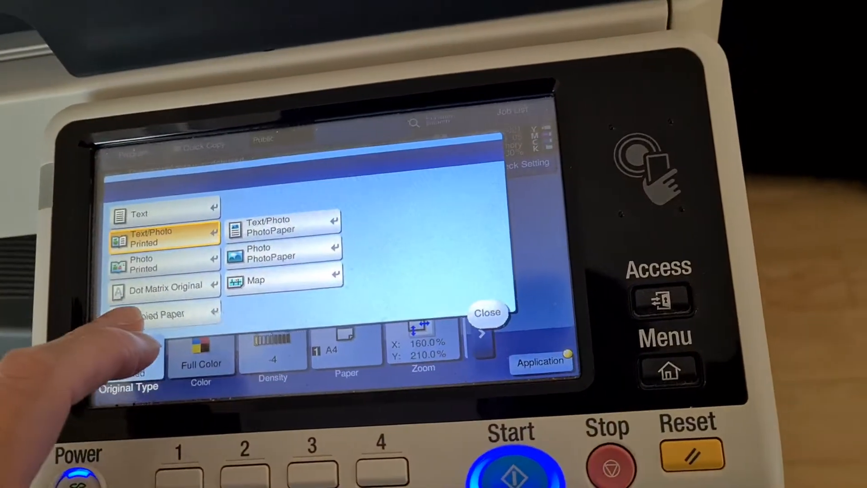
# Open the Original Type choices, currently Text/Photo Printed
pyautogui.click(511, 464)
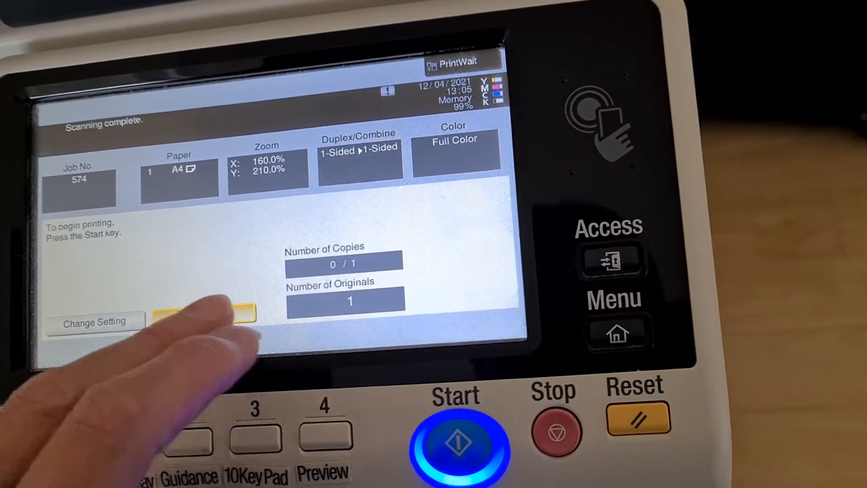
# Print scanned job 574, the full-colour 160%×210% copy
pyautogui.click(455, 437)
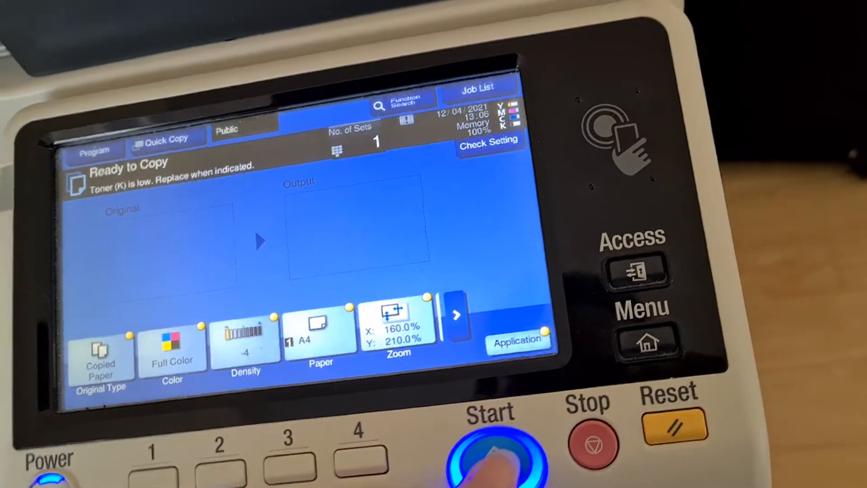
# Start another full-colour copy at 160%×210% zoom
pyautogui.click(488, 453)
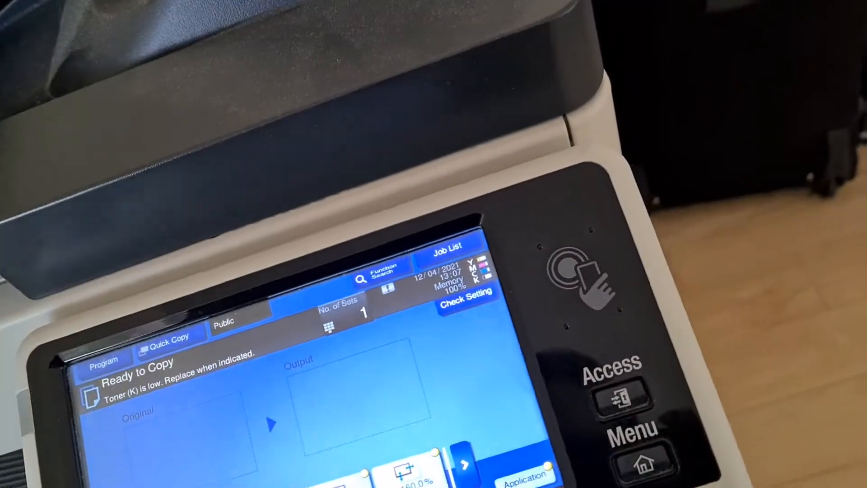
# Scan the original again for job 577 at 160%×210% zoom
pyautogui.click(514, 431)
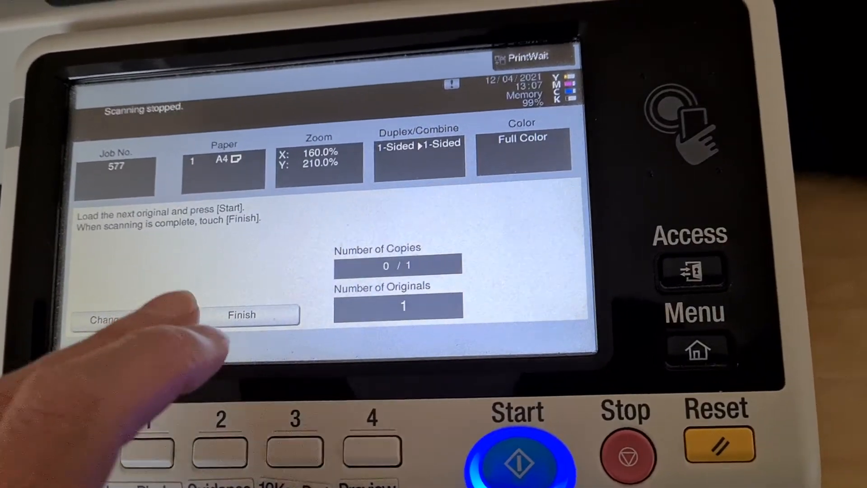
# Finish job 577's scanning so it prints
pyautogui.click(241, 314)
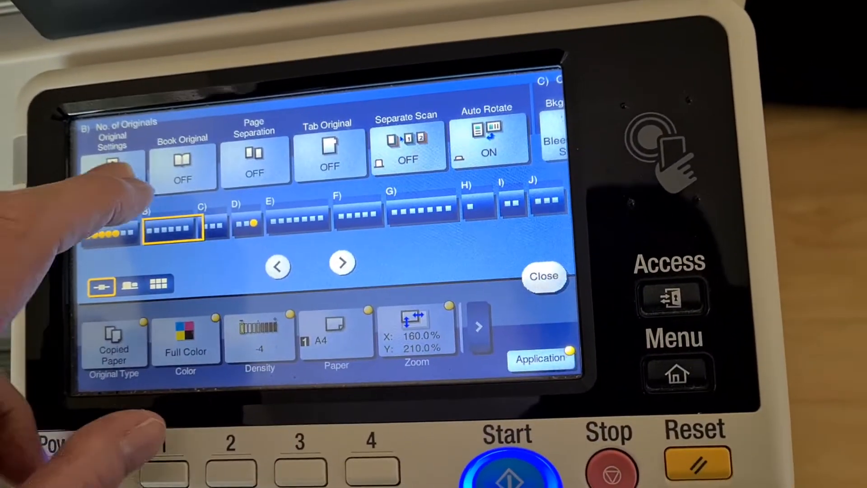
# Turn on Mirror Image under Layout and start two full-colour 160%×210% sets
pyautogui.click(111, 165)
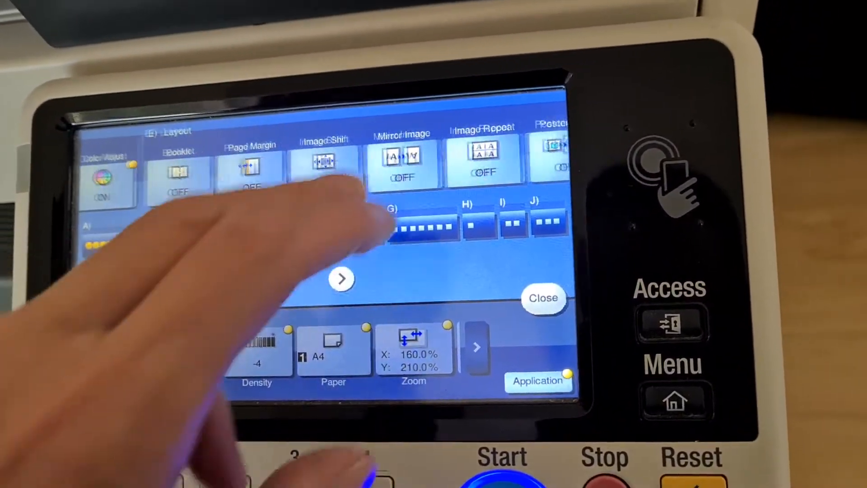
pyautogui.click(402, 160)
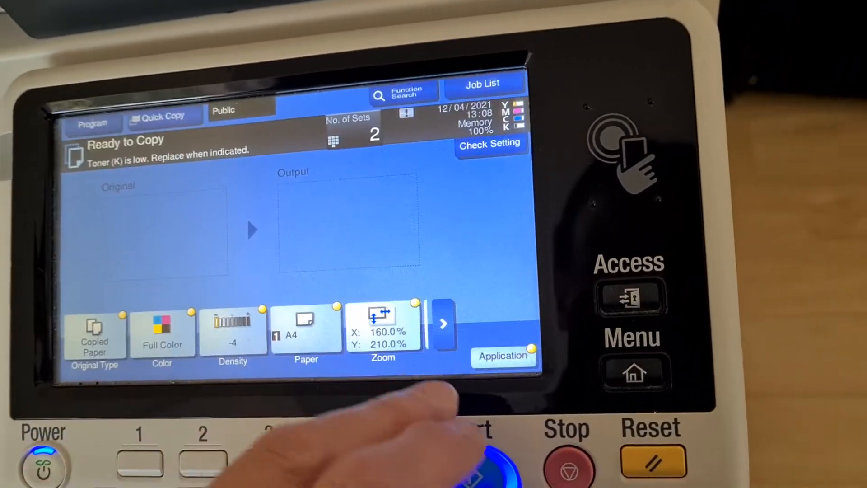
pyautogui.click(489, 448)
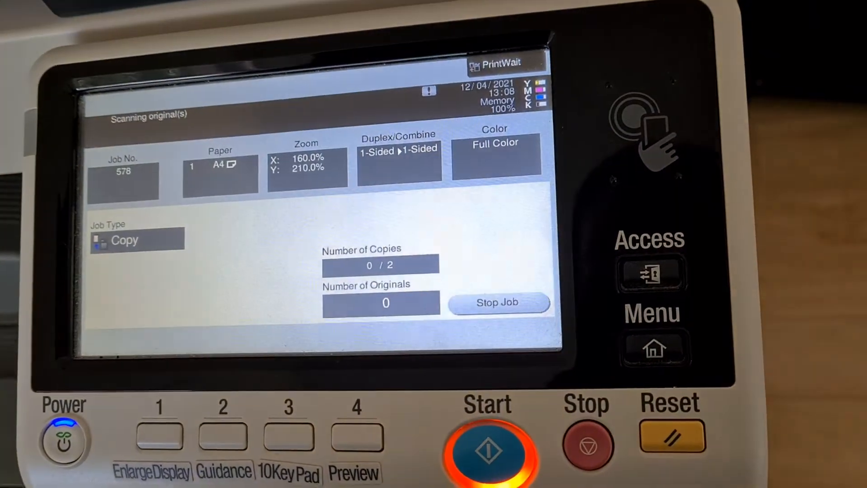